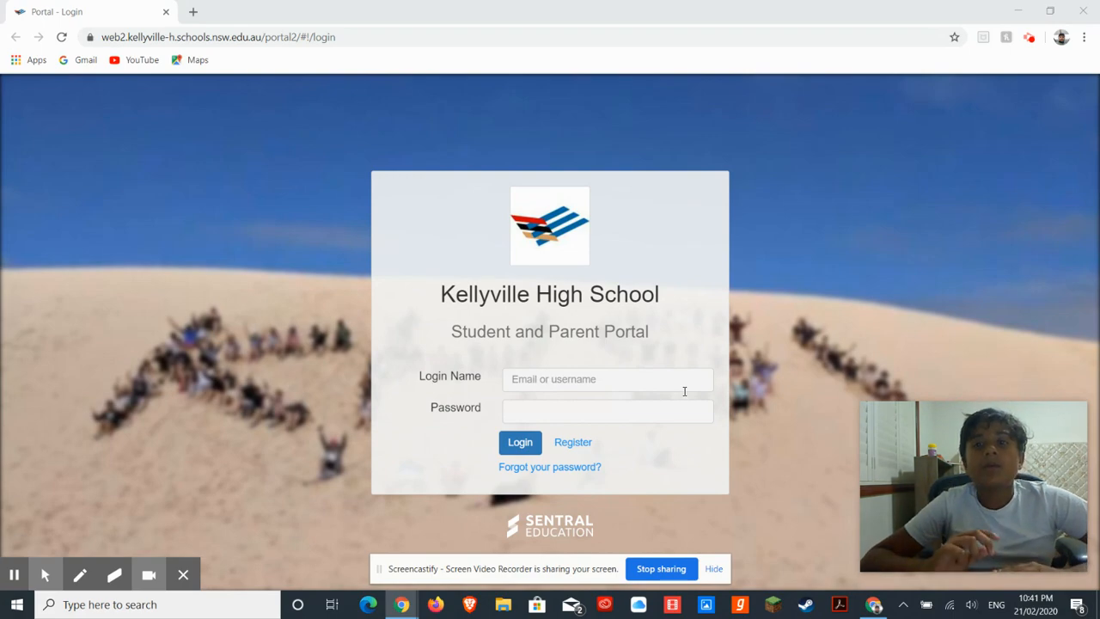
pyautogui.moveTo(601, 90)
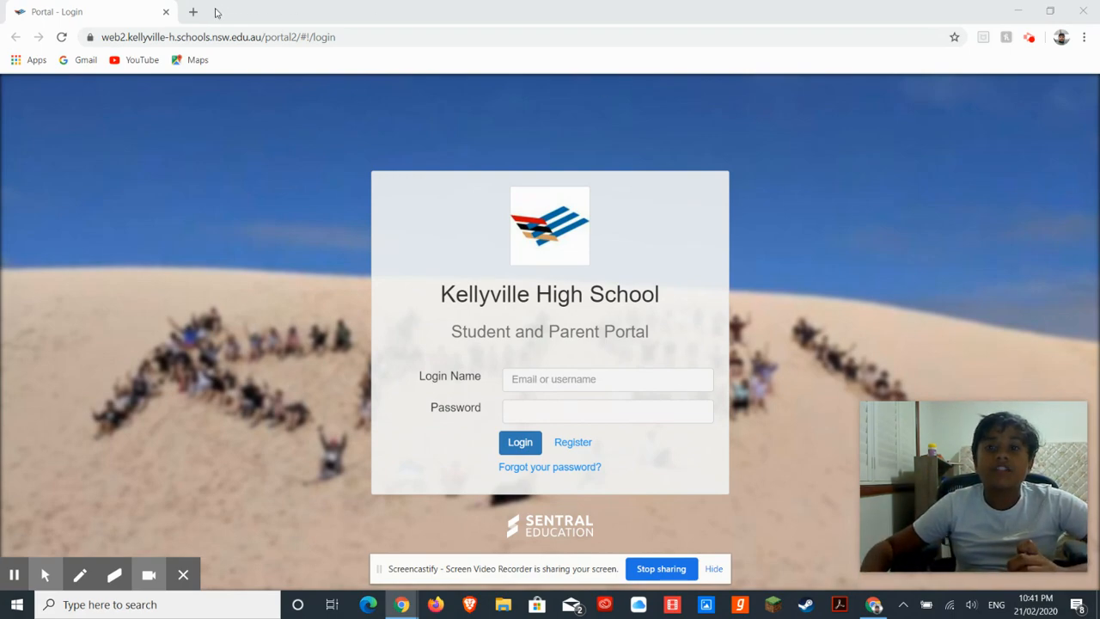
pyautogui.moveTo(193, 12)
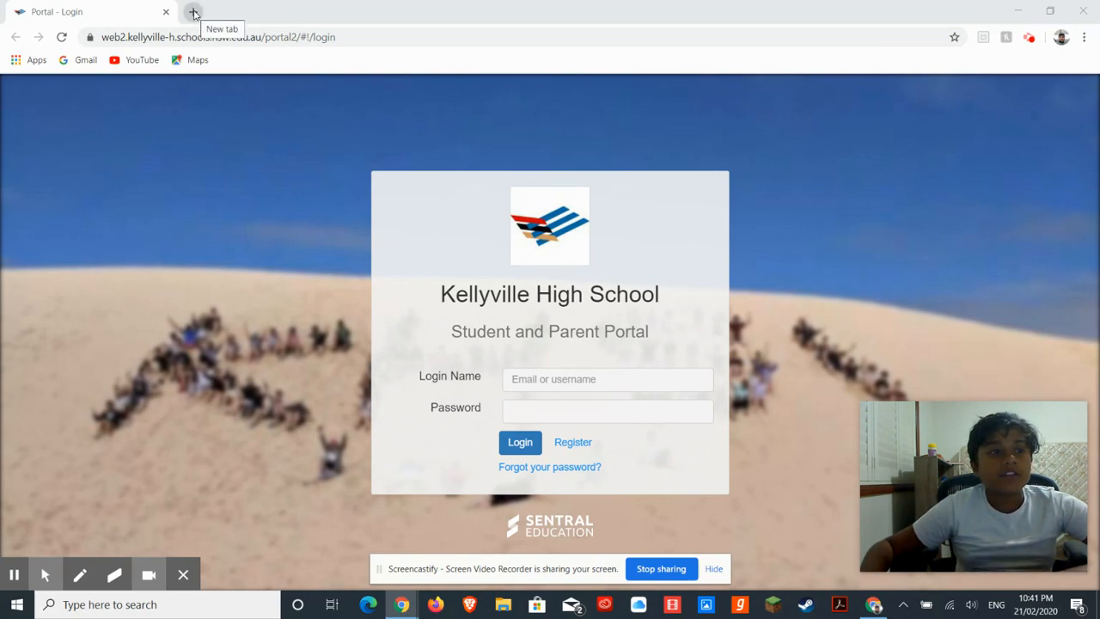
# - Open bluestacks.com in a new Chrome tab from the 'bluest' address-bar suggestion and look over the page
pyautogui.click(193, 10)
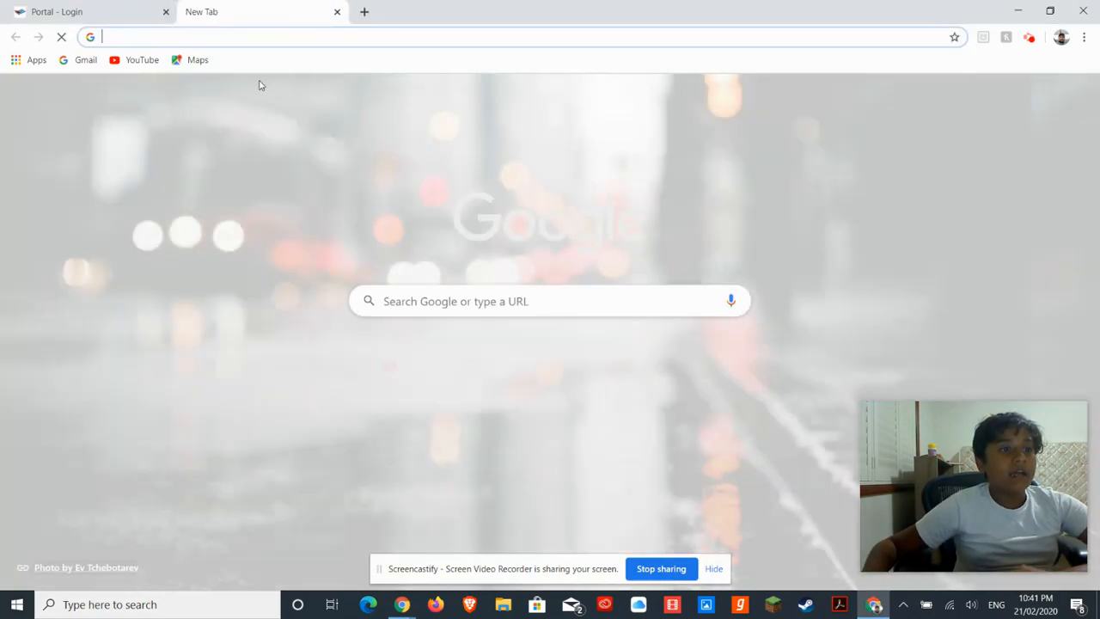
pyautogui.write('blue')
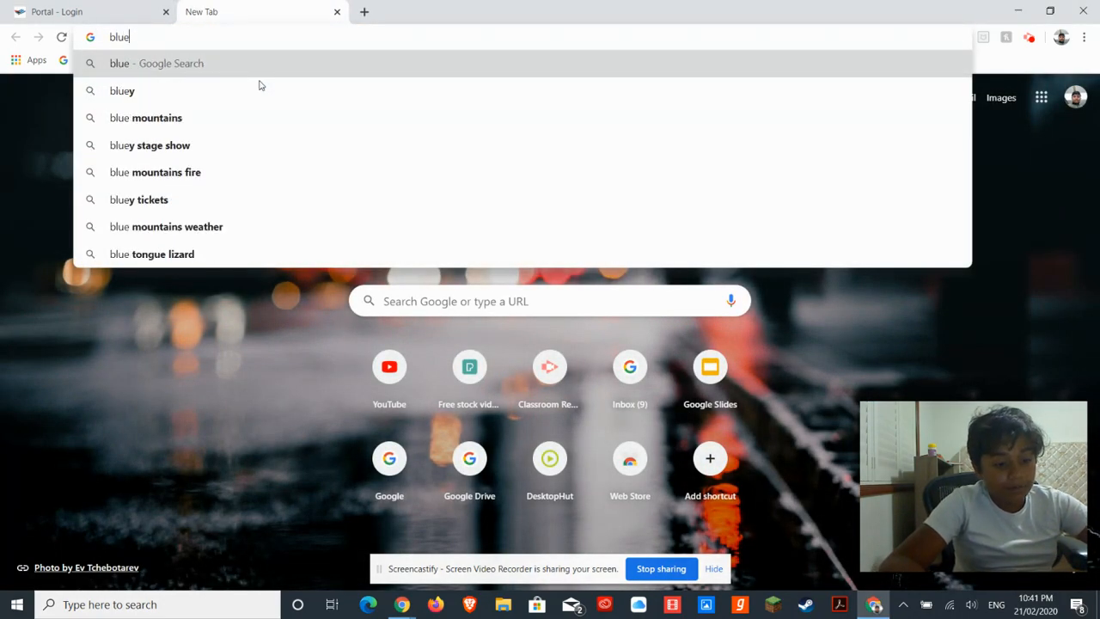
pyautogui.write('st')
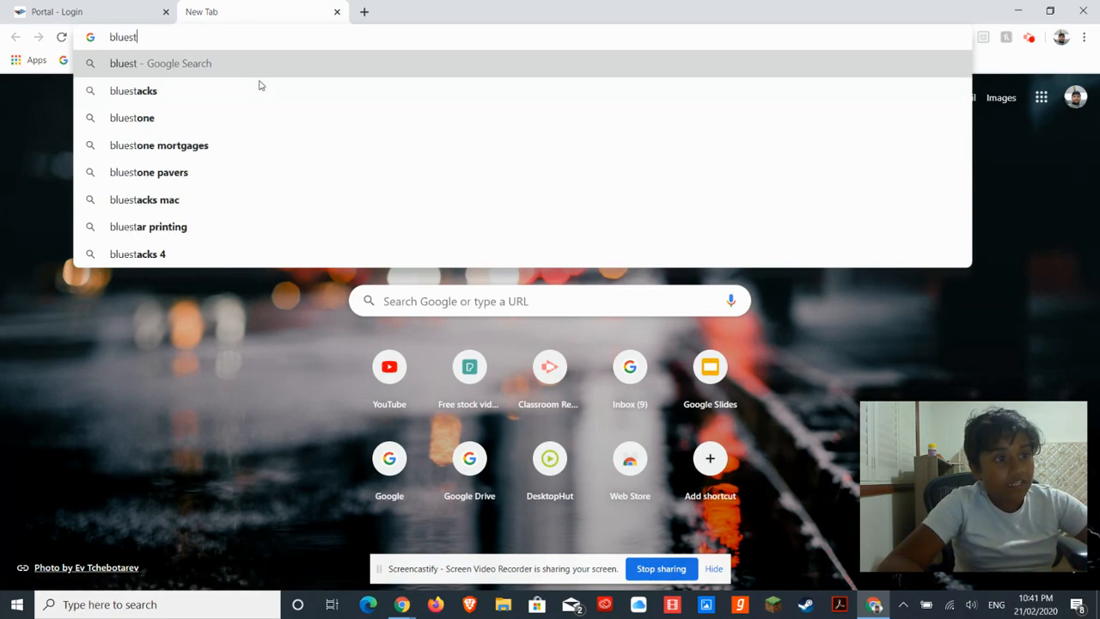
pyautogui.click(134, 89)
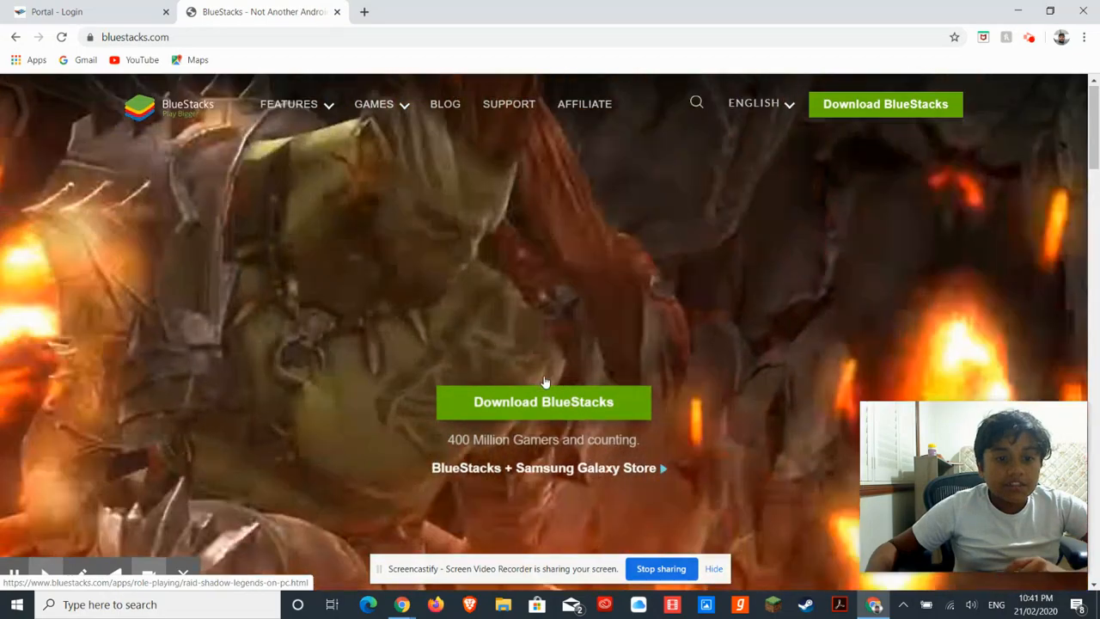
pyautogui.scroll(-3)
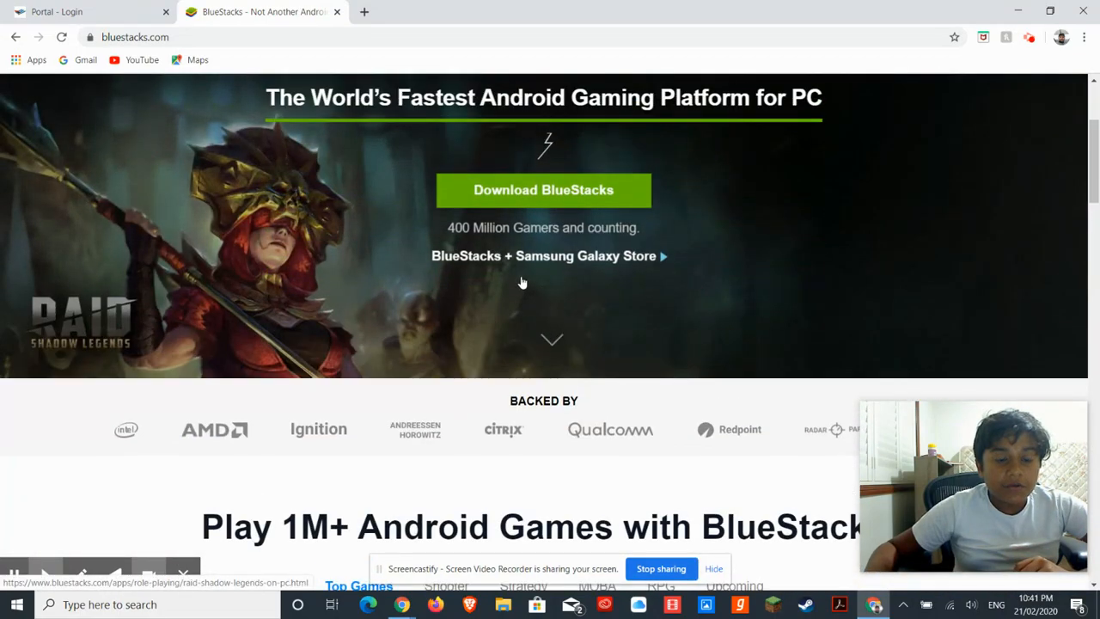
pyautogui.scroll(3)
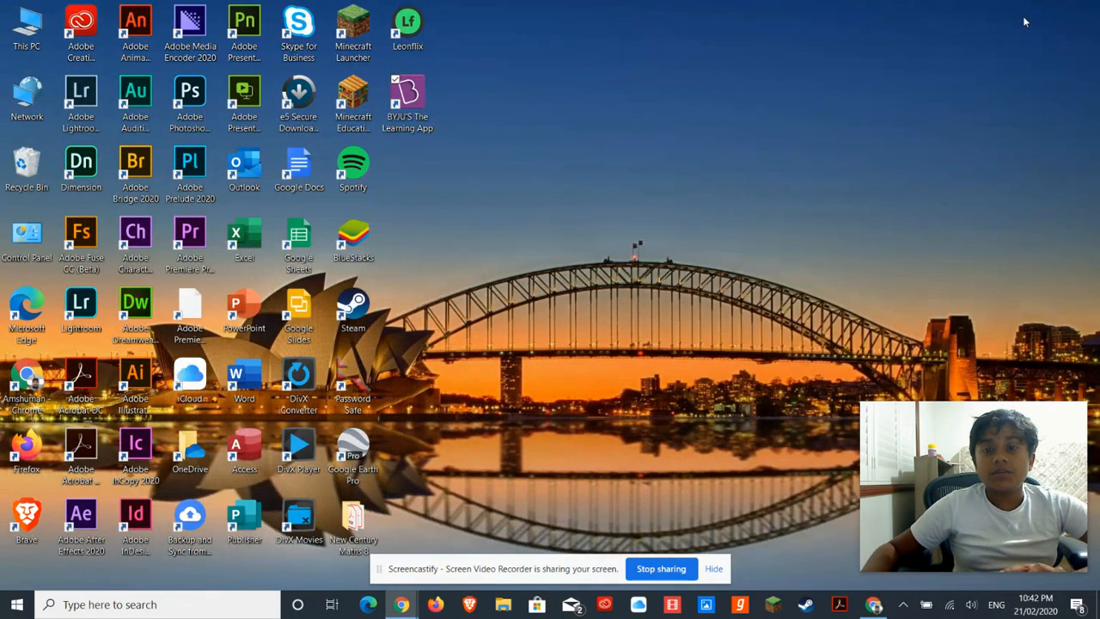
pyautogui.moveTo(564, 194)
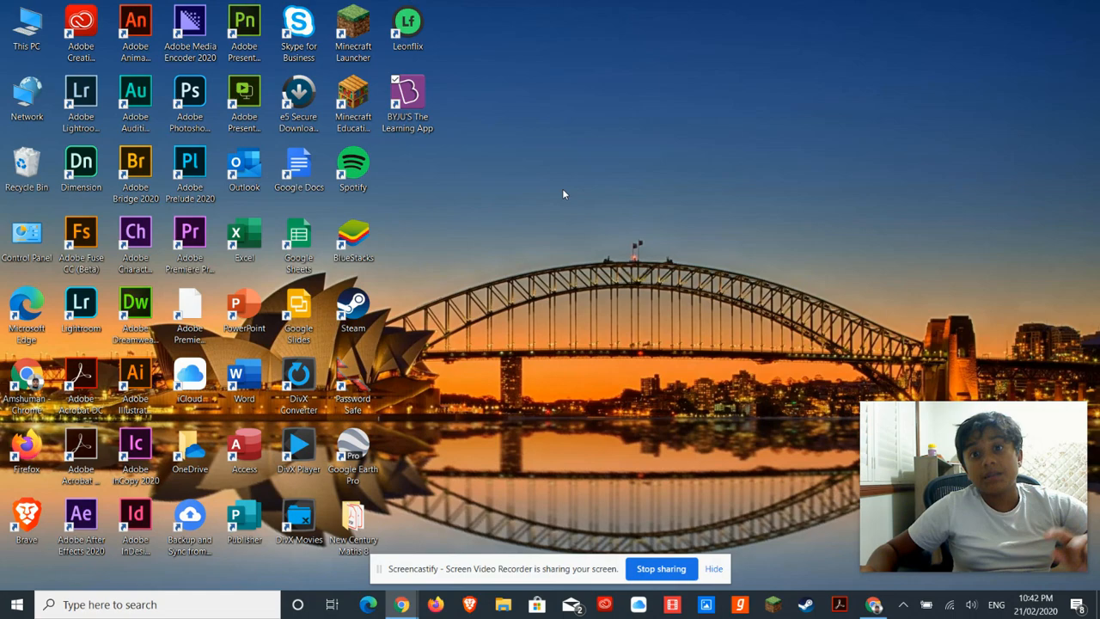
pyautogui.moveTo(588, 170)
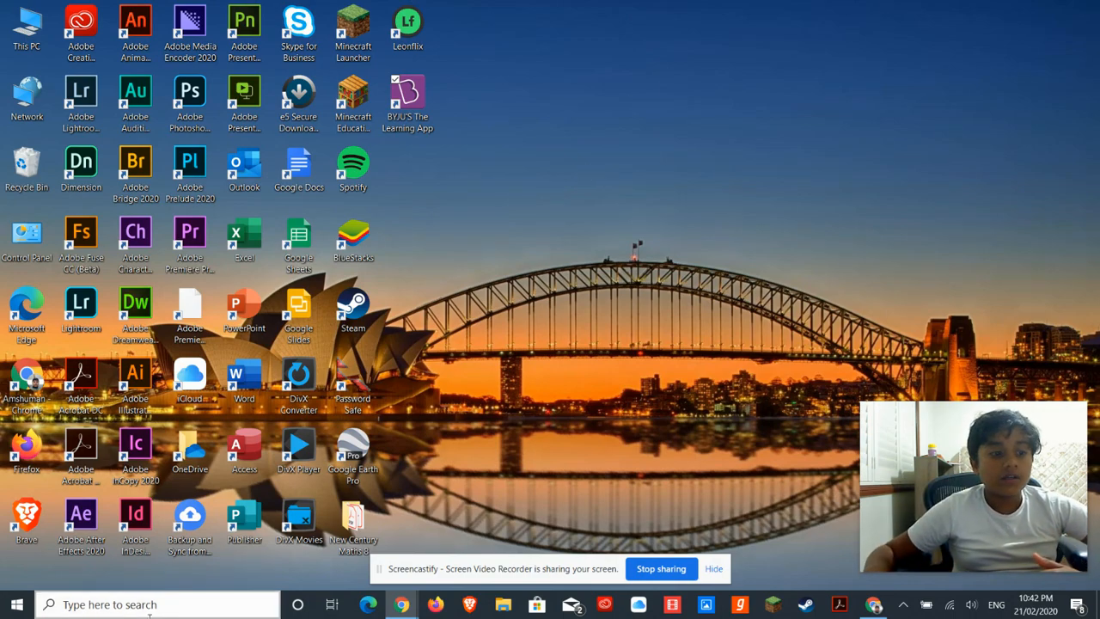
# - Launch BlueStacks 4 from its desktop shortcut so the home screen of installed apps appears
pyautogui.write('blu')
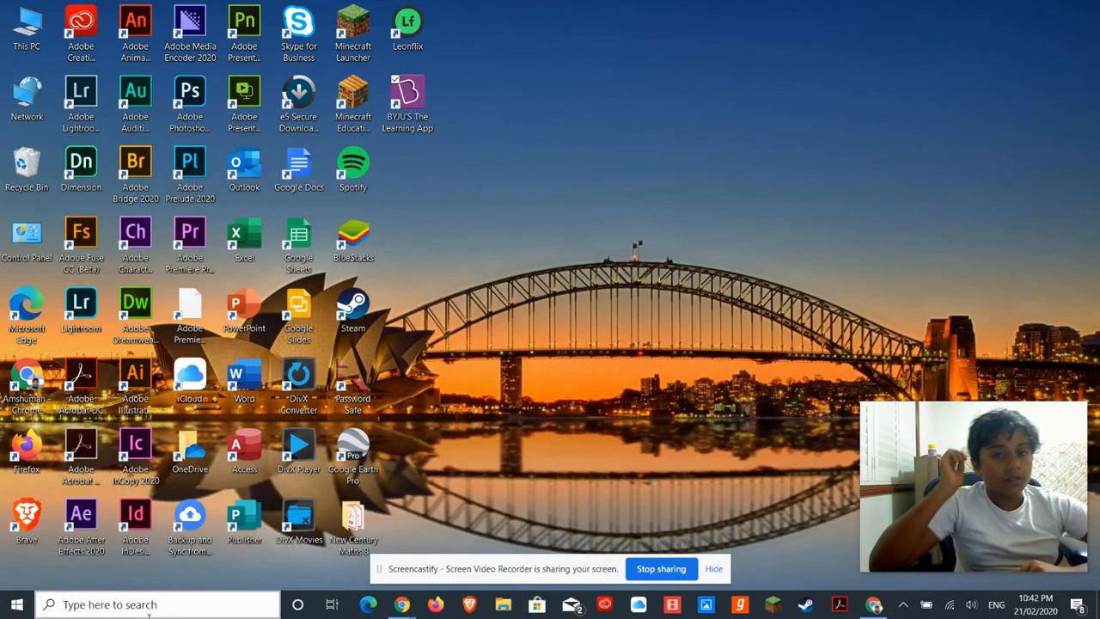
pyautogui.doubleClick(352, 241)
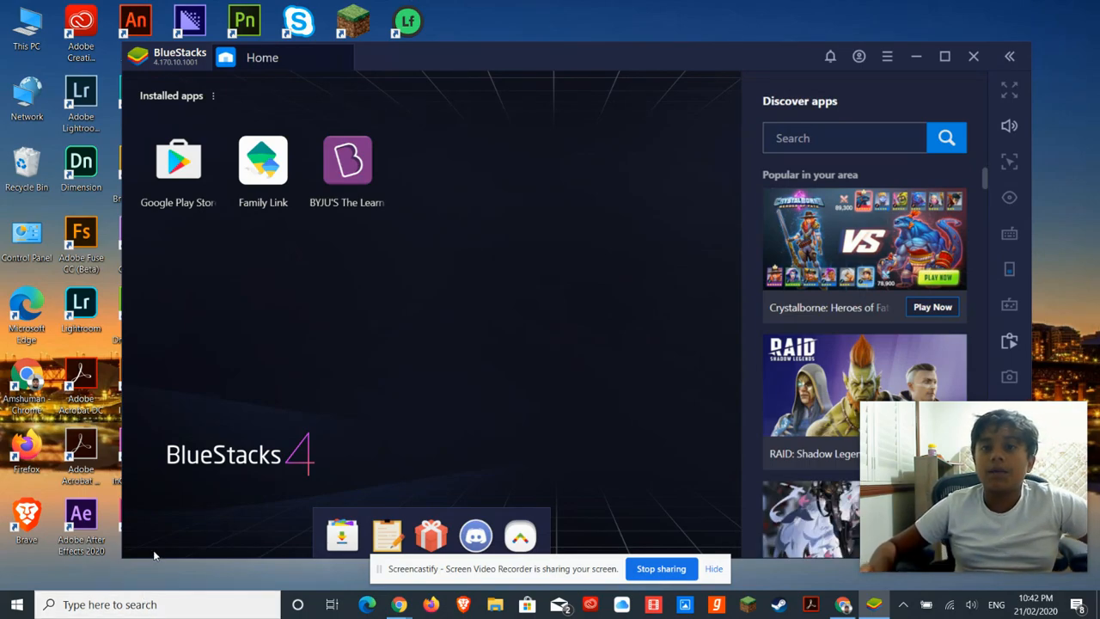
pyautogui.moveTo(158, 540)
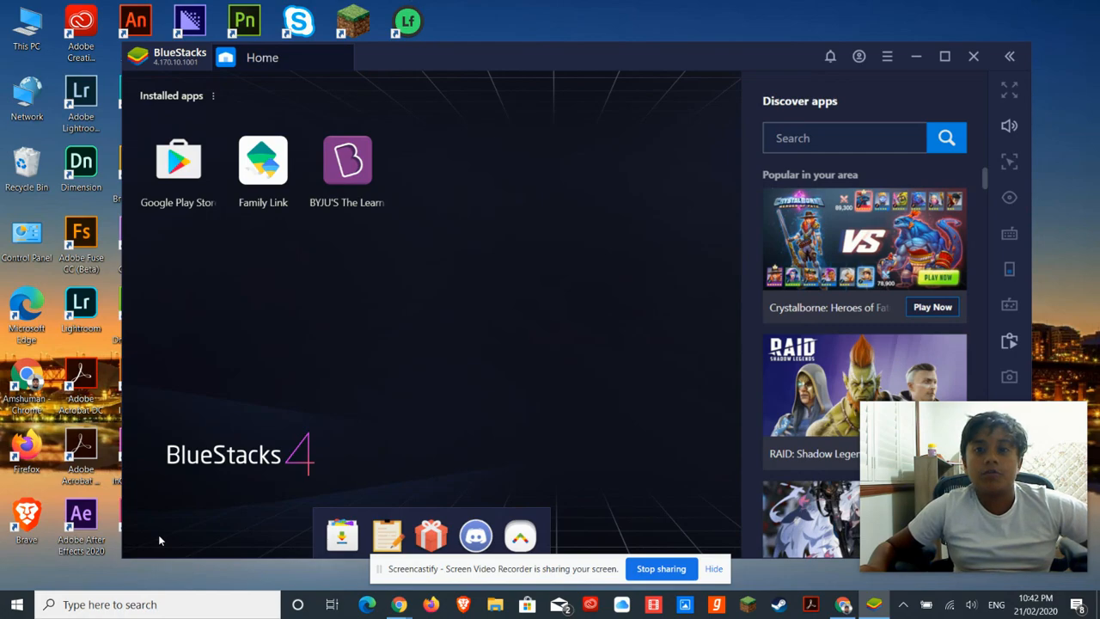
pyautogui.moveTo(445, 5)
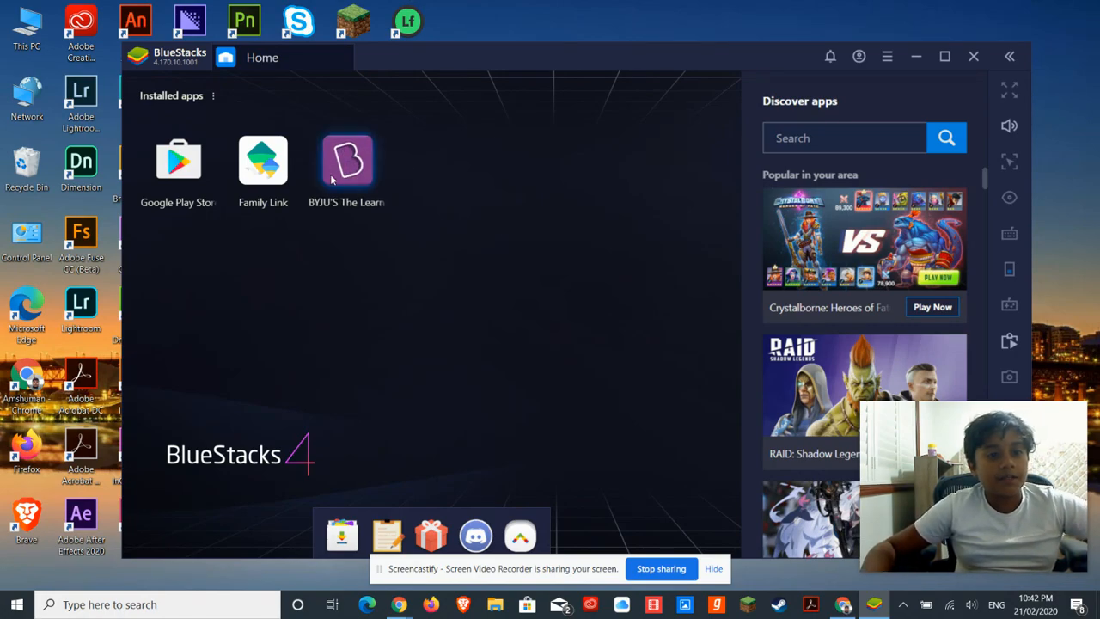
pyautogui.moveTo(485, 368)
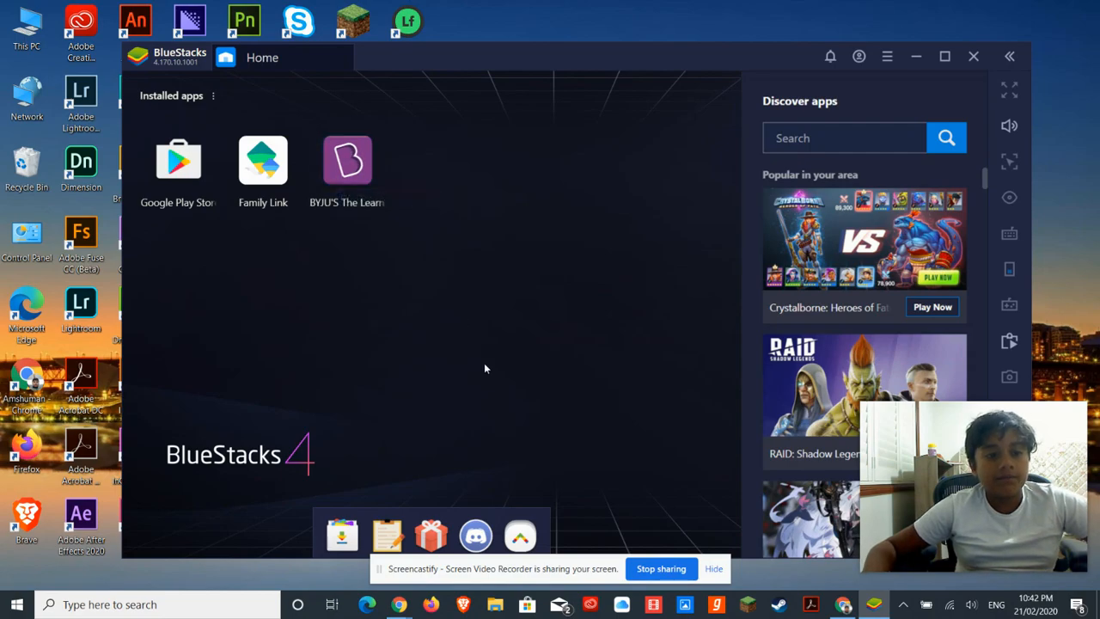
# - Scroll the Google Play Store app search page in its BlueStacks tab
pyautogui.scroll(-3)
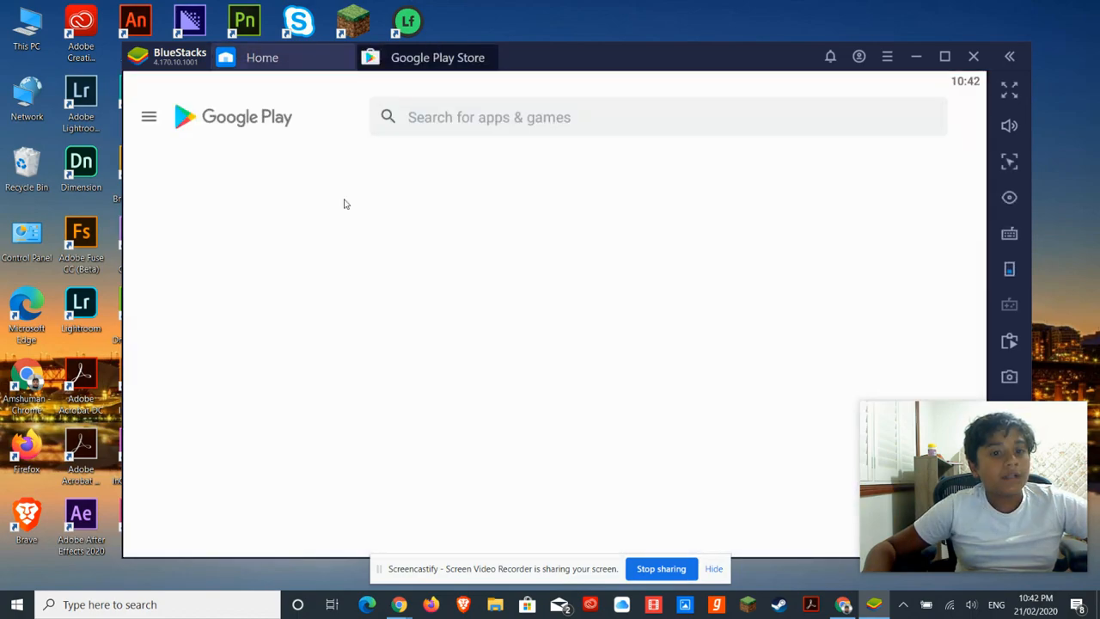
# - Dismiss the null email error on the BlueStacks Account tab and close it back to the Home screen
pyautogui.click(262, 56)
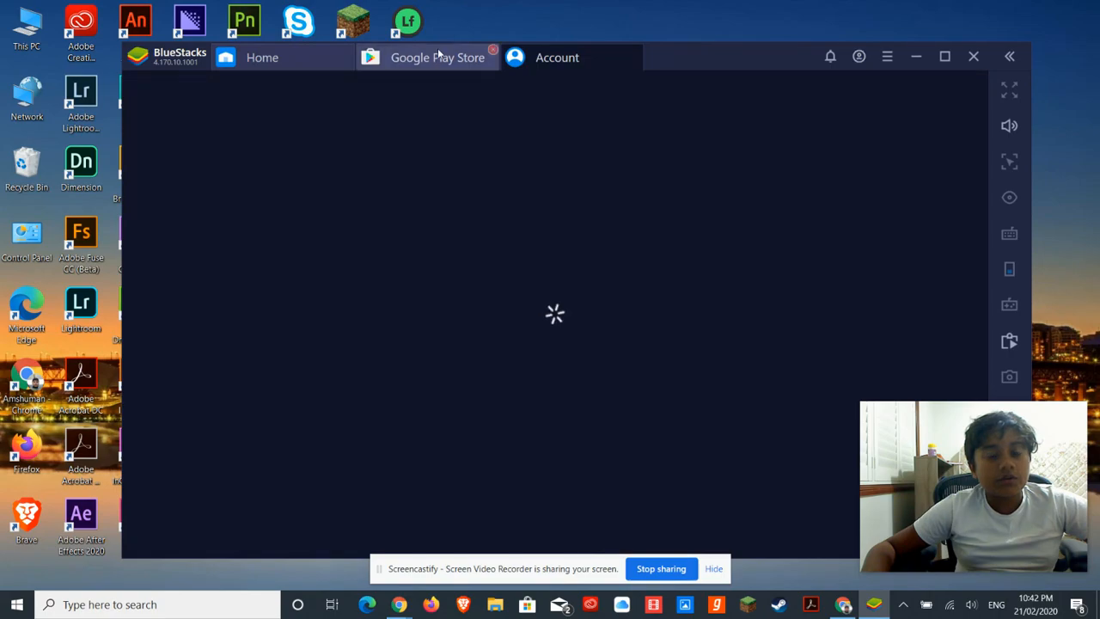
pyautogui.click(557, 56)
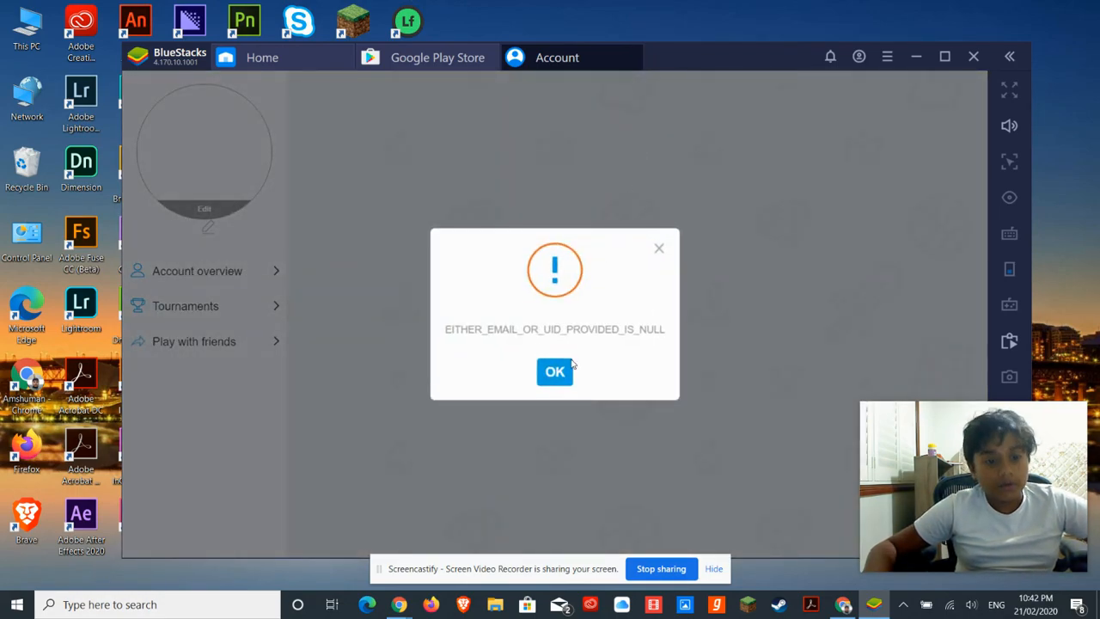
pyautogui.click(554, 372)
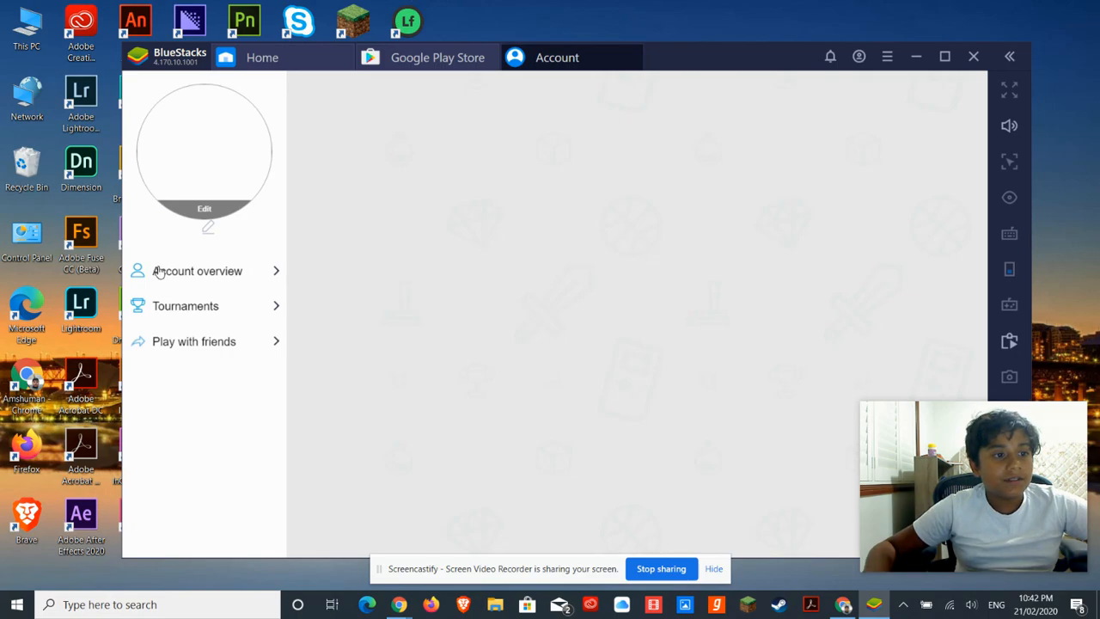
pyautogui.click(196, 271)
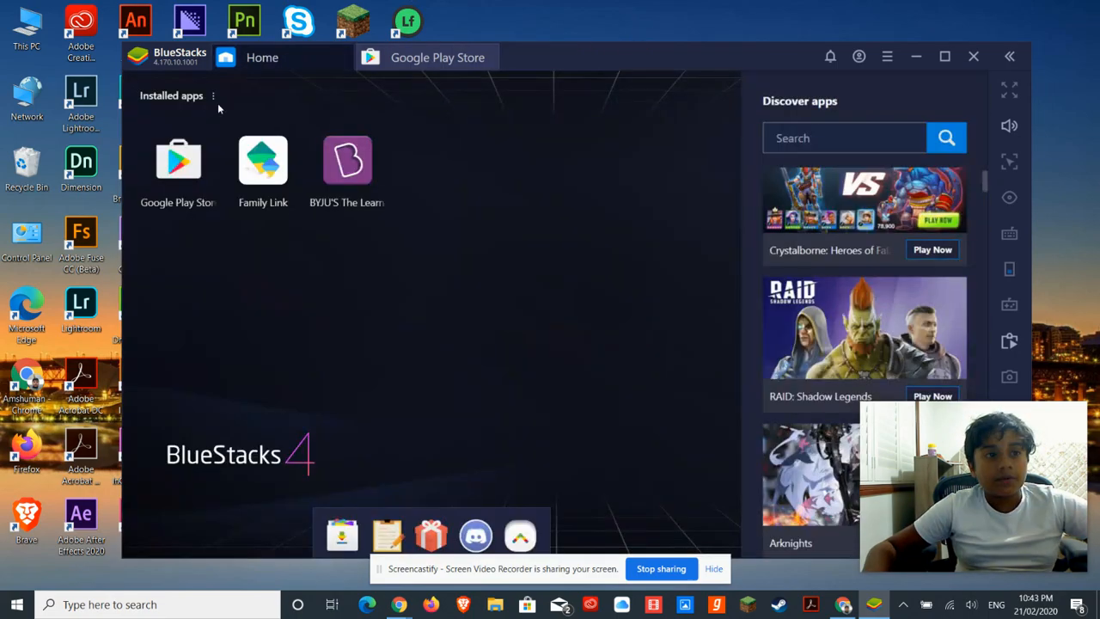
# - Launch BYJU'S – The Learning App from its already-installed Play Store listing
pyautogui.scroll(-3)
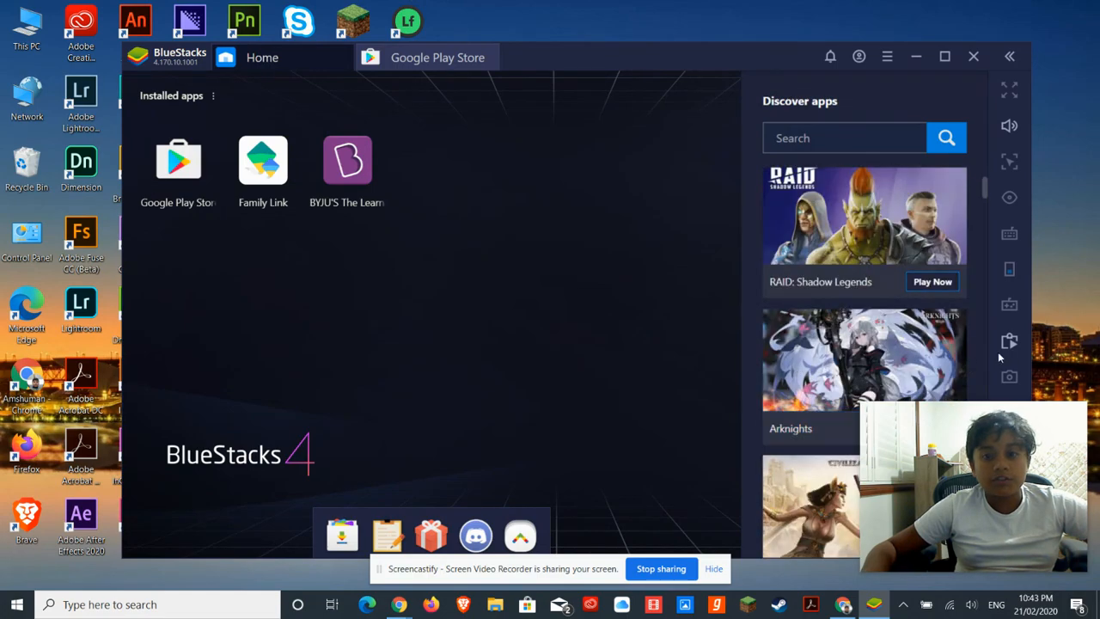
pyautogui.moveTo(541, 24)
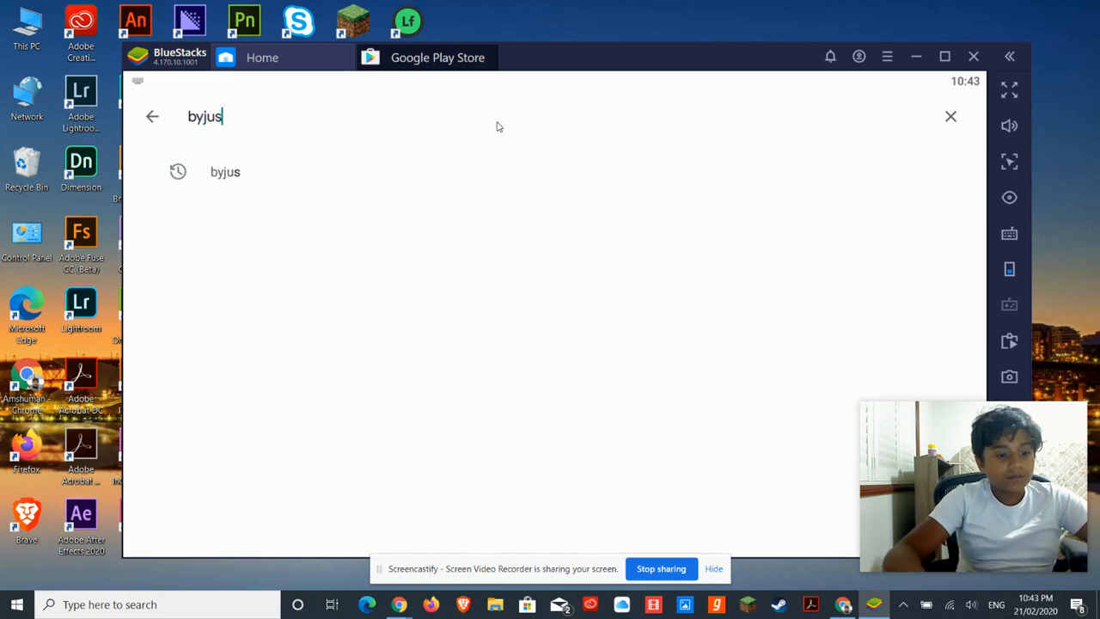
pyautogui.click(225, 172)
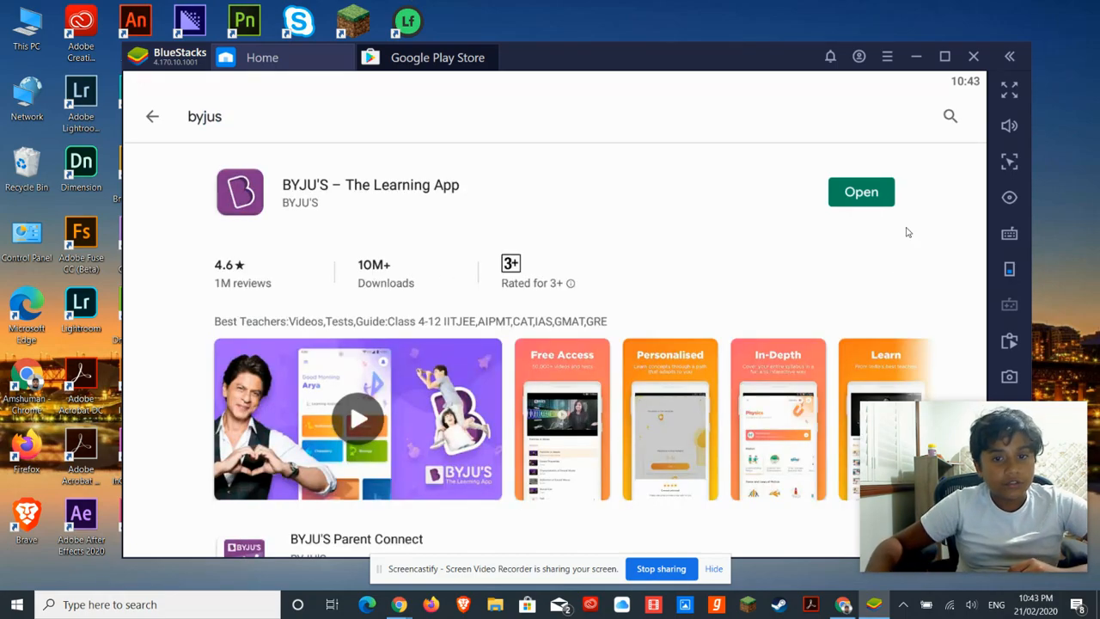
pyautogui.moveTo(456, 117)
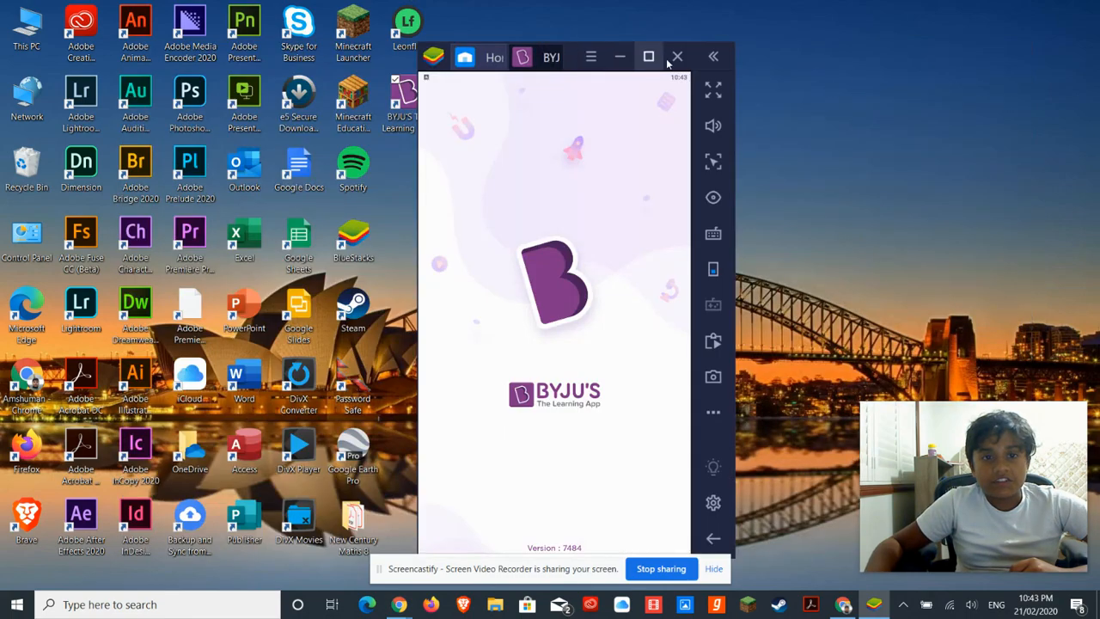
# - Maximise BlueStacks to full screen and open the Mathematics subject in BYJU'S
pyautogui.click(648, 56)
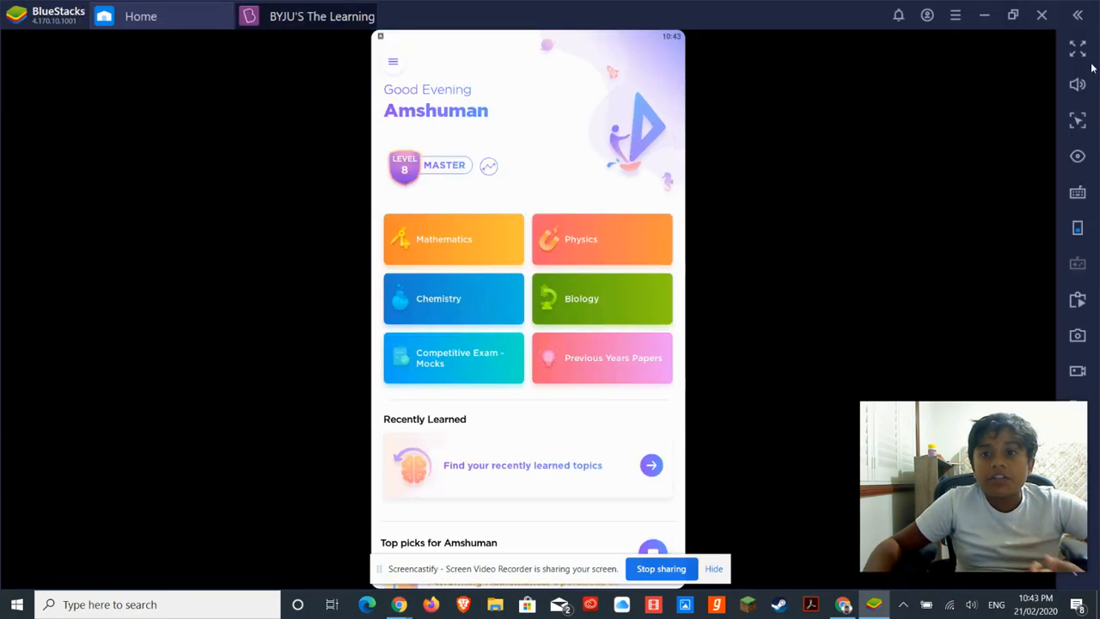
pyautogui.moveTo(1076, 48)
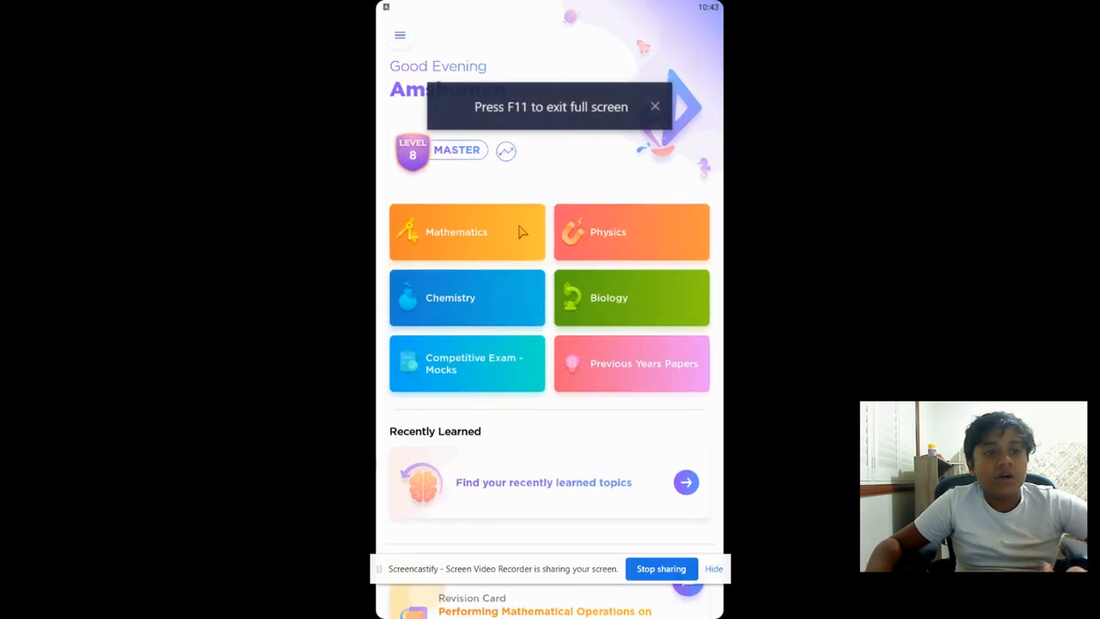
pyautogui.moveTo(531, 223)
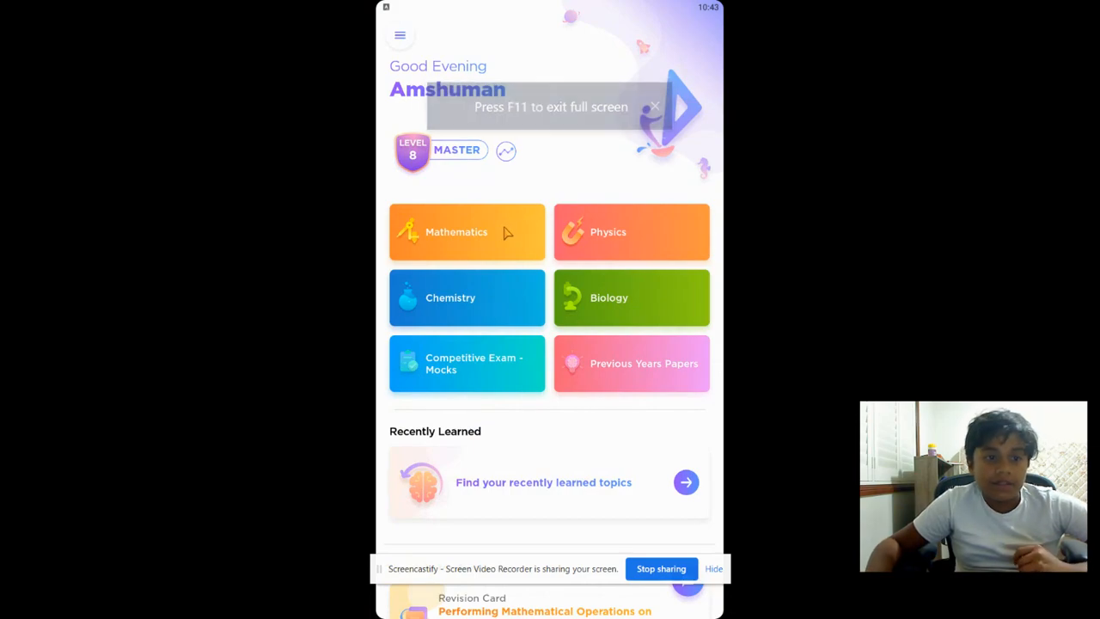
pyautogui.click(468, 230)
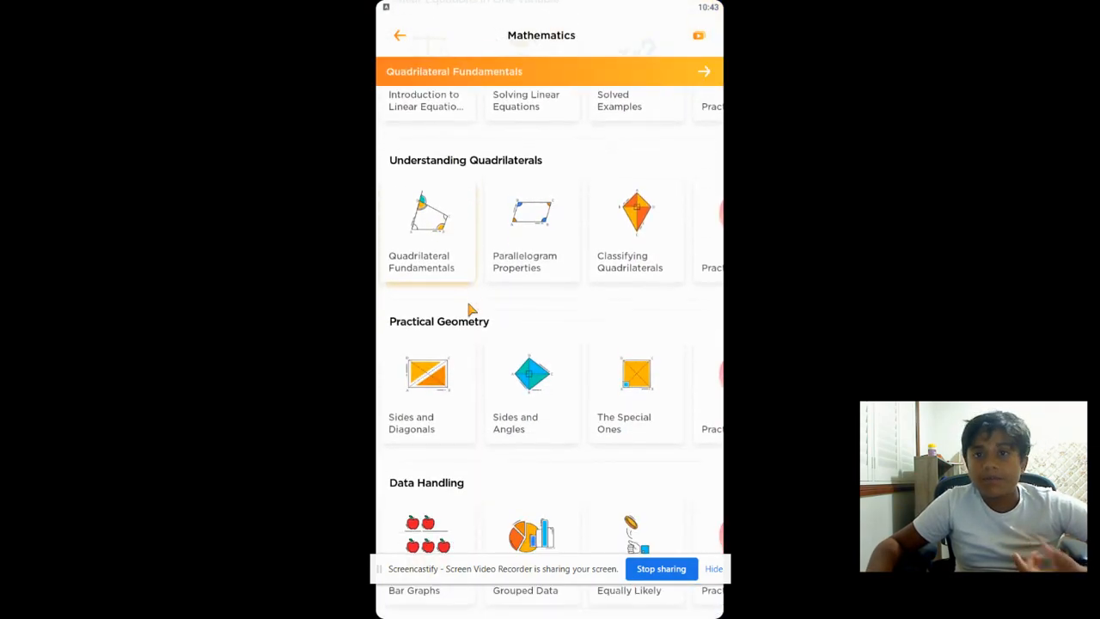
# - Continue the Positives and Negatives lesson from the rational numbers journey map, opening its 5:10 video
pyautogui.scroll(3)
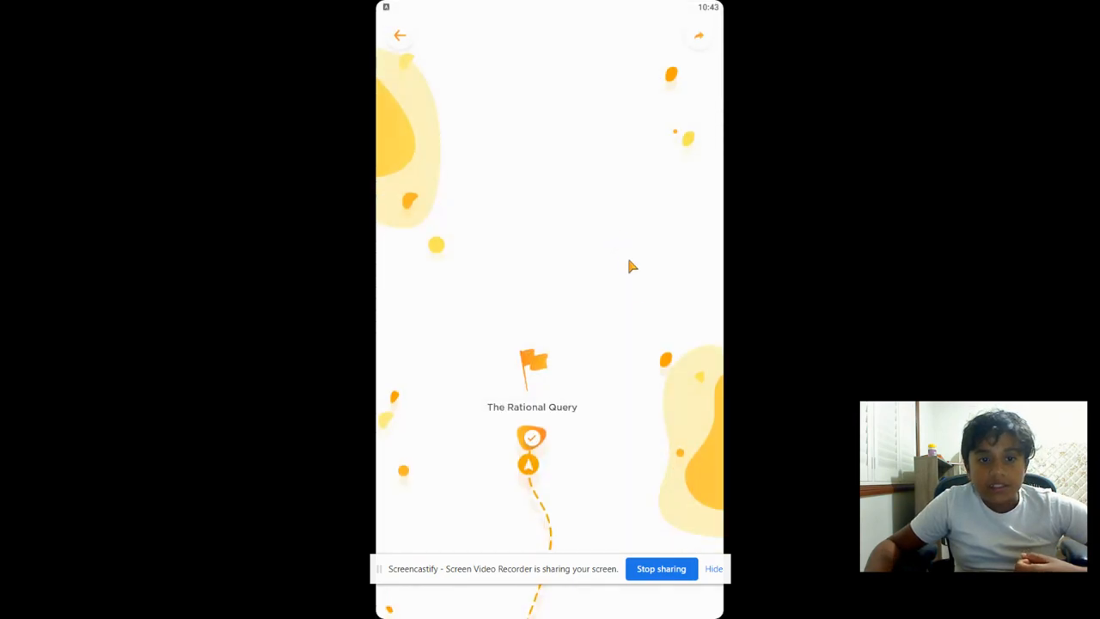
pyautogui.scroll(3)
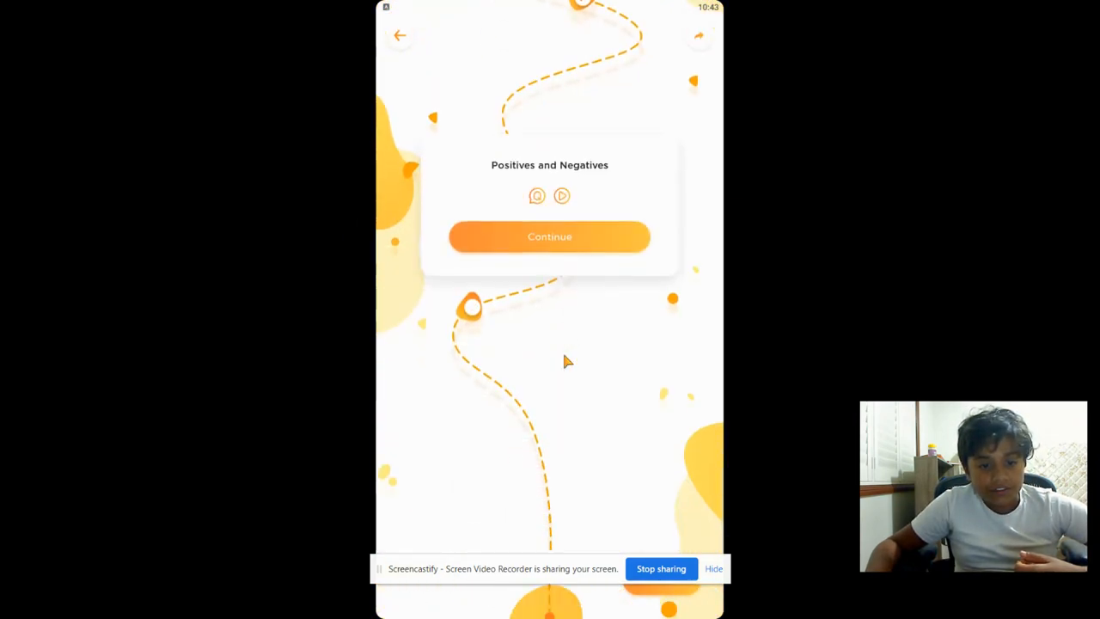
pyautogui.click(550, 237)
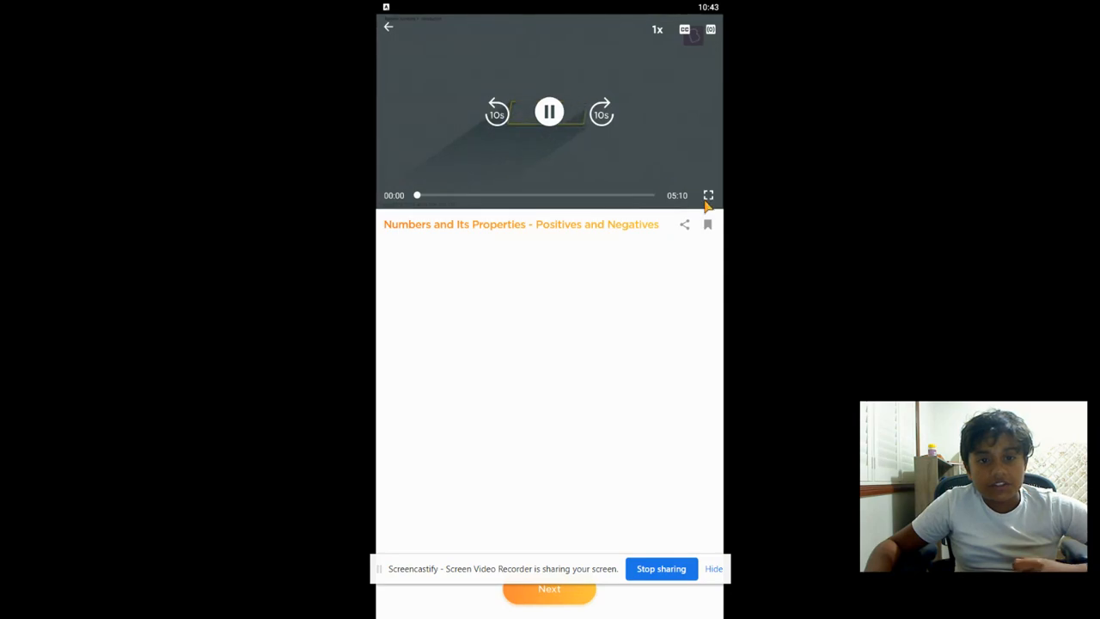
# - Play the lesson video full screen to about 0:09, pause it, leave full screen and return to the lesson path
pyautogui.click(708, 196)
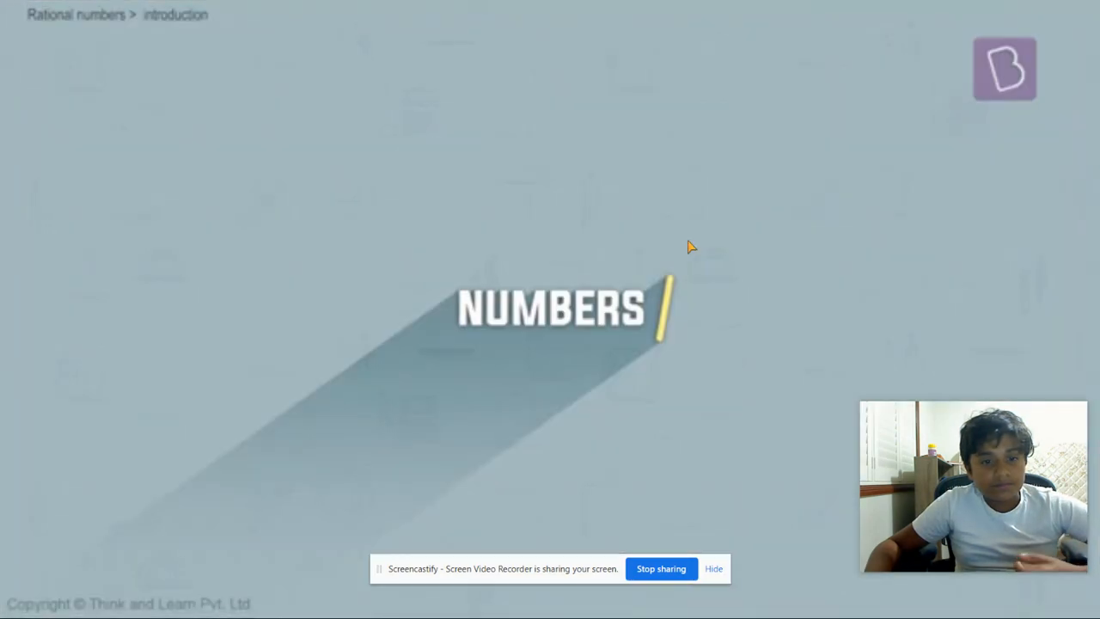
pyautogui.moveTo(823, 375)
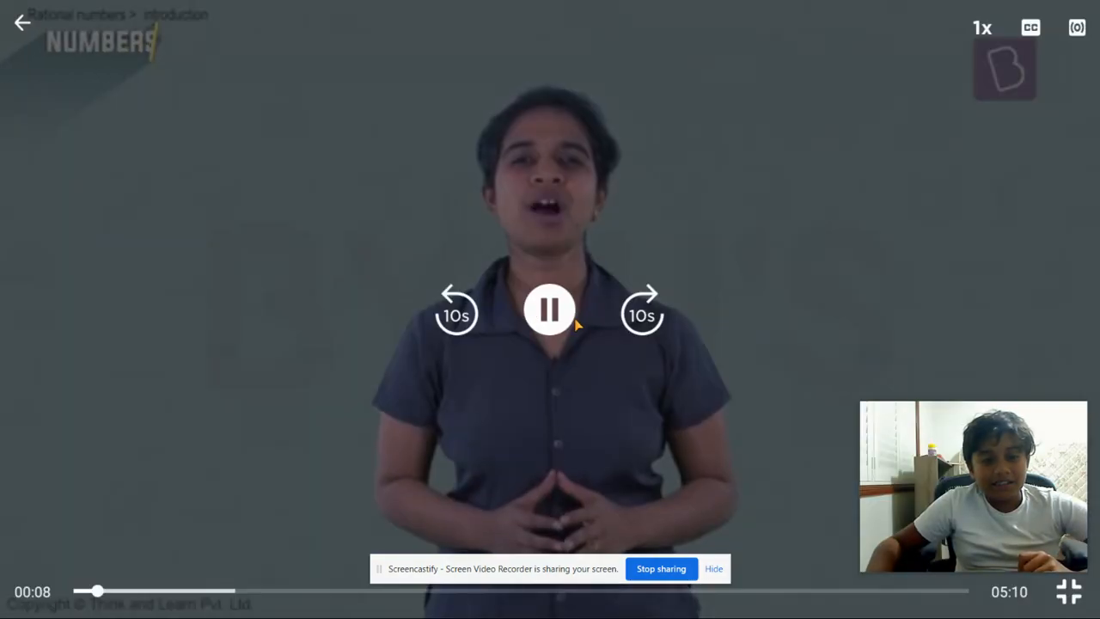
pyautogui.click(550, 309)
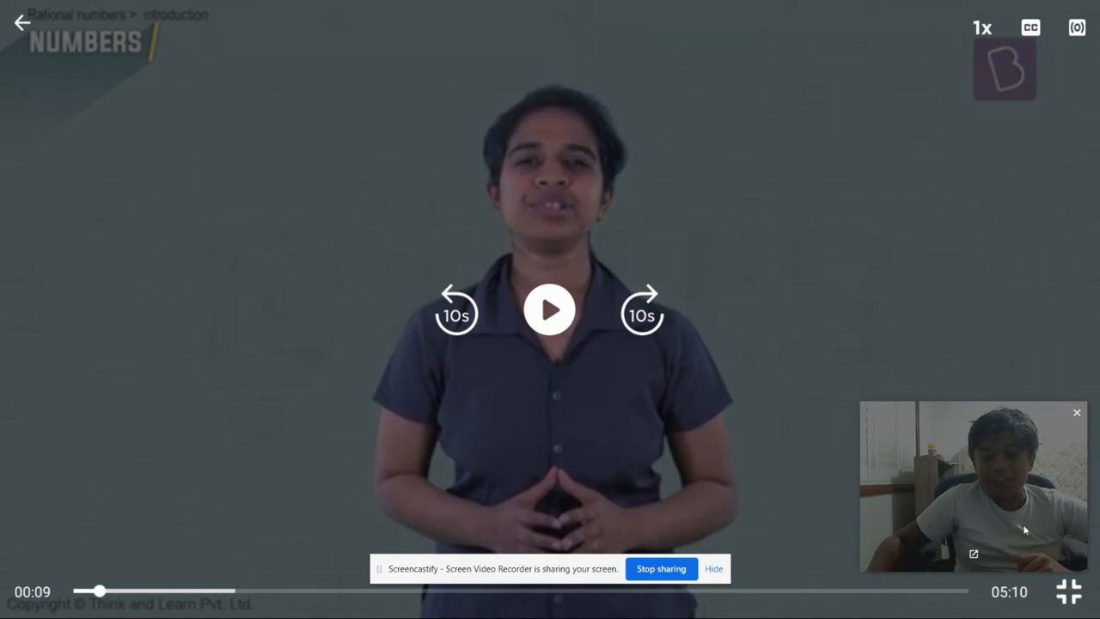
pyautogui.click(1069, 592)
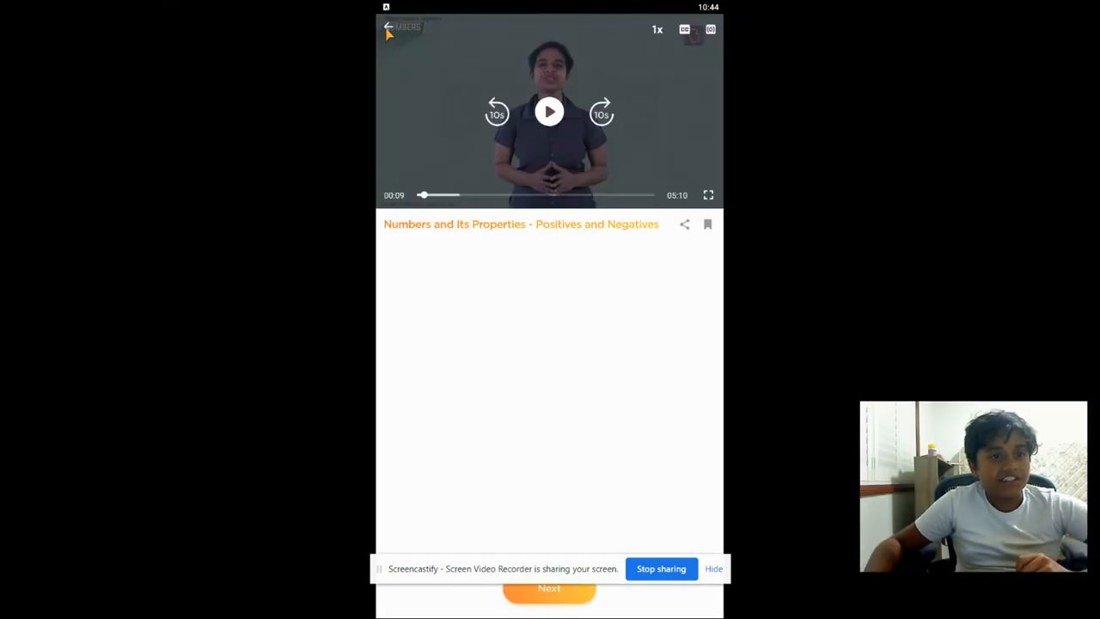
pyautogui.click(550, 588)
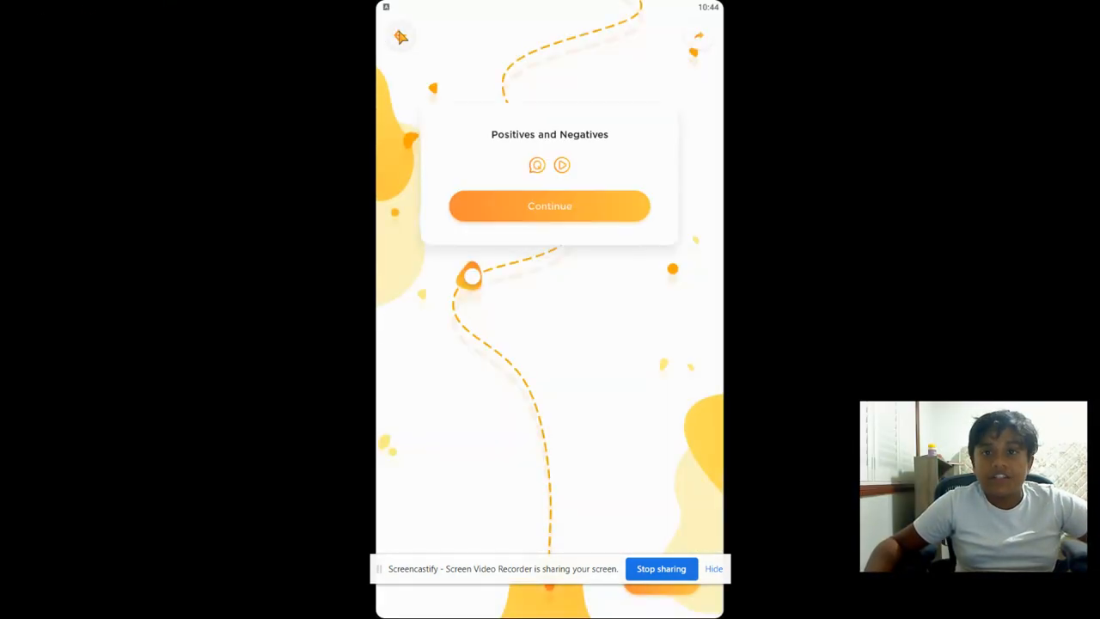
# - Back out of the rational numbers lesson path so the 'Share your learning' prompt appears
pyautogui.click(550, 206)
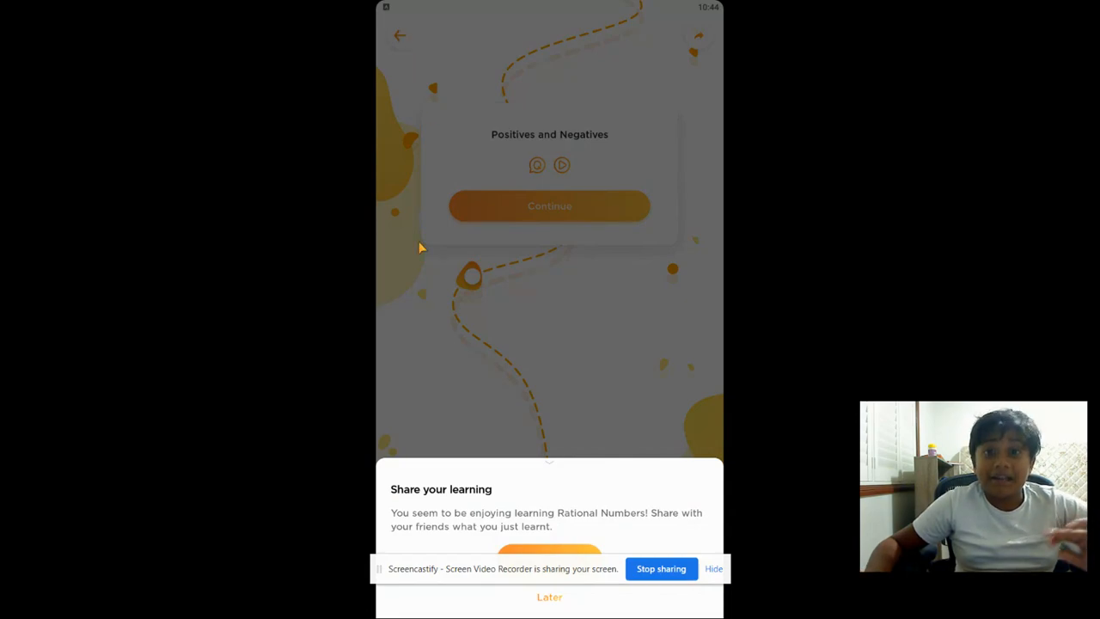
pyautogui.moveTo(509, 289)
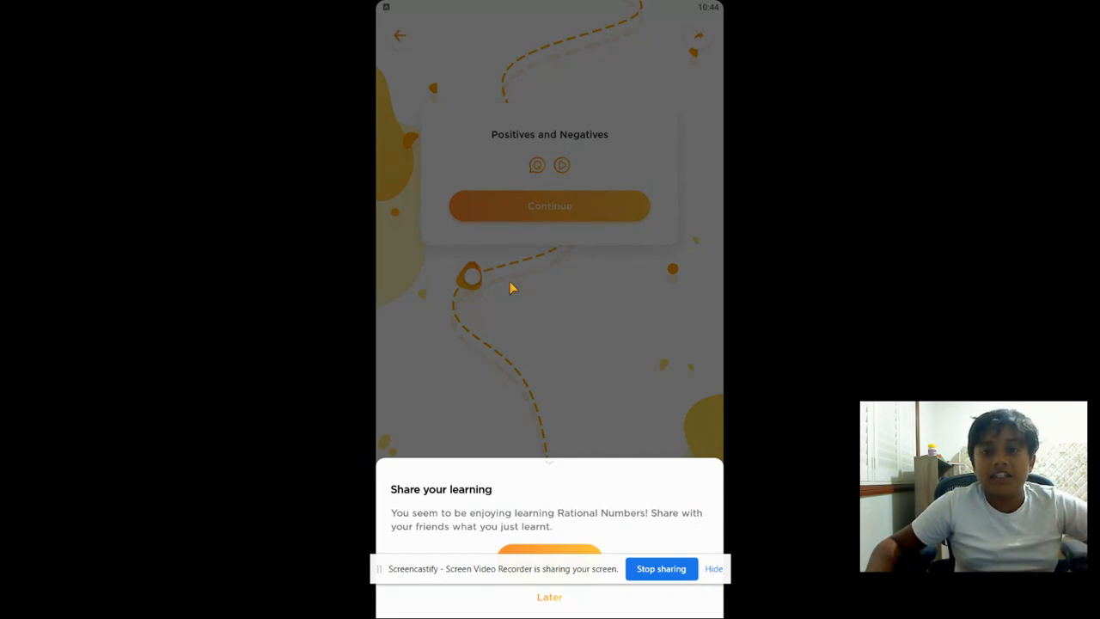
pyautogui.moveTo(553, 301)
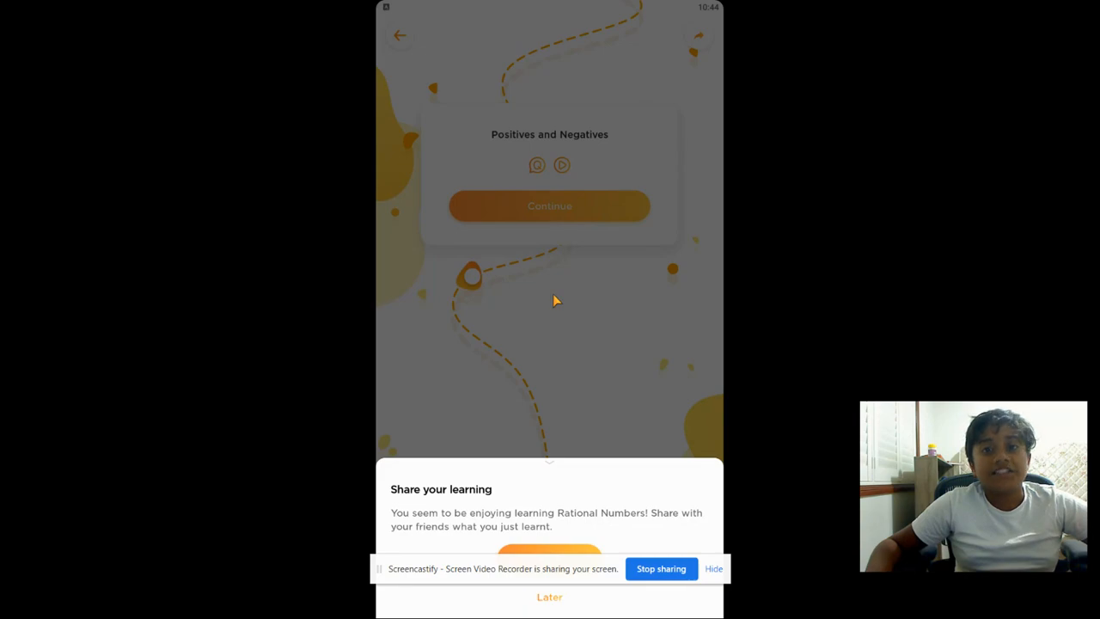
pyautogui.moveTo(651, 347)
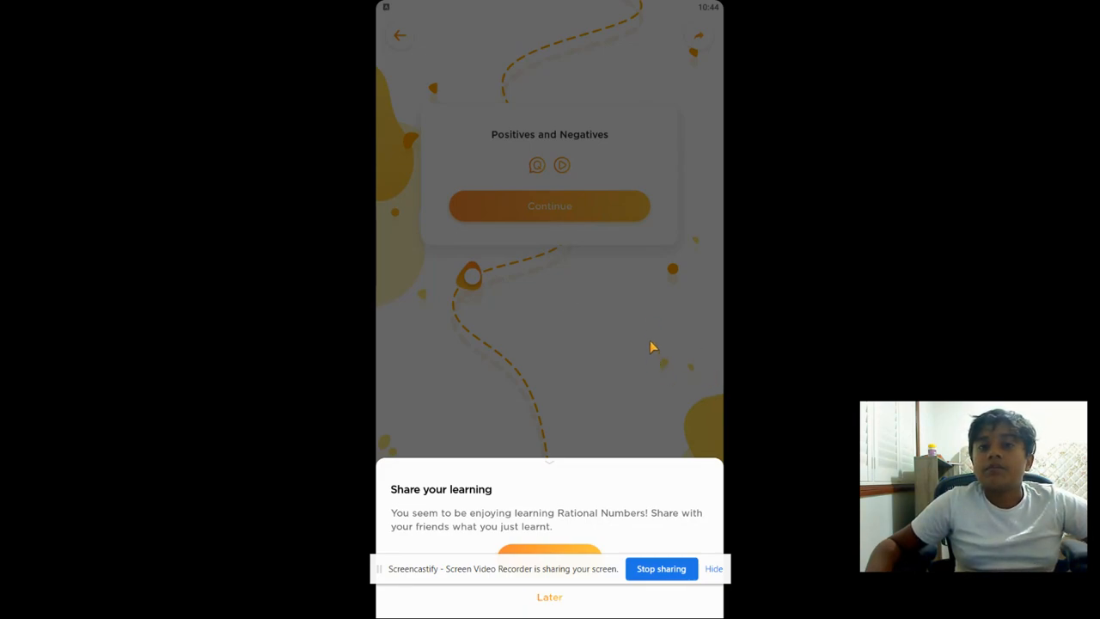
pyautogui.moveTo(767, 417)
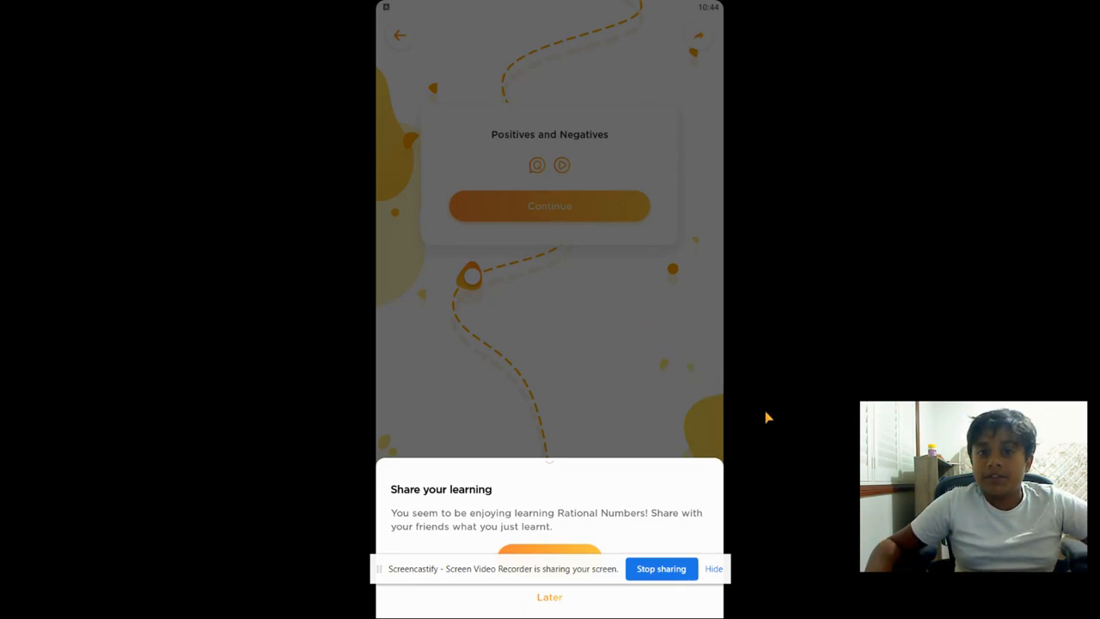
pyautogui.moveTo(688, 478)
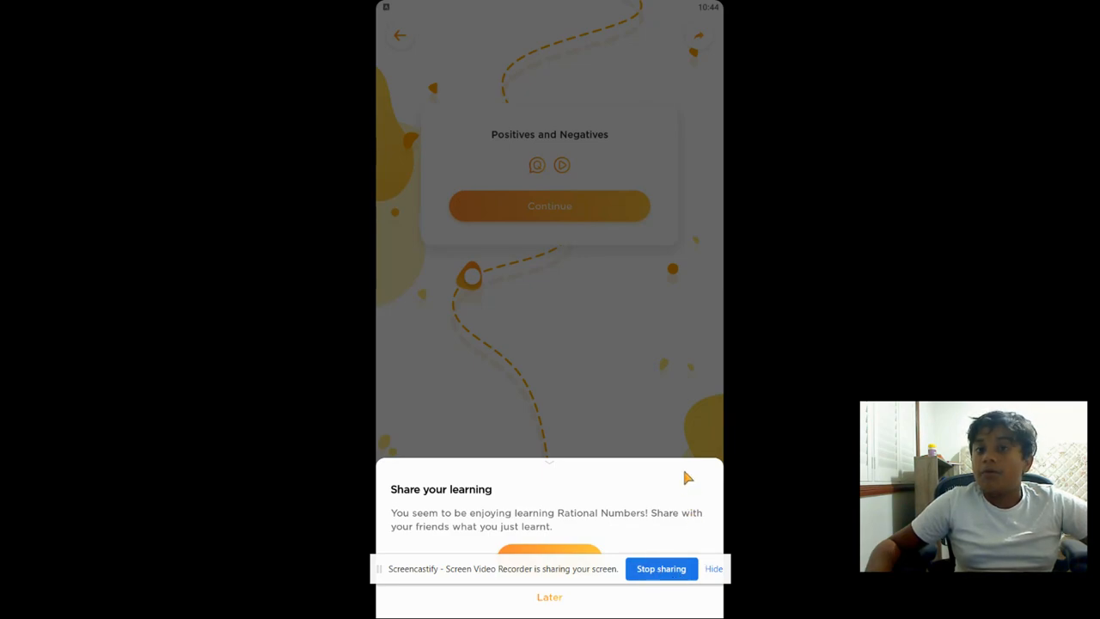
pyautogui.moveTo(706, 482)
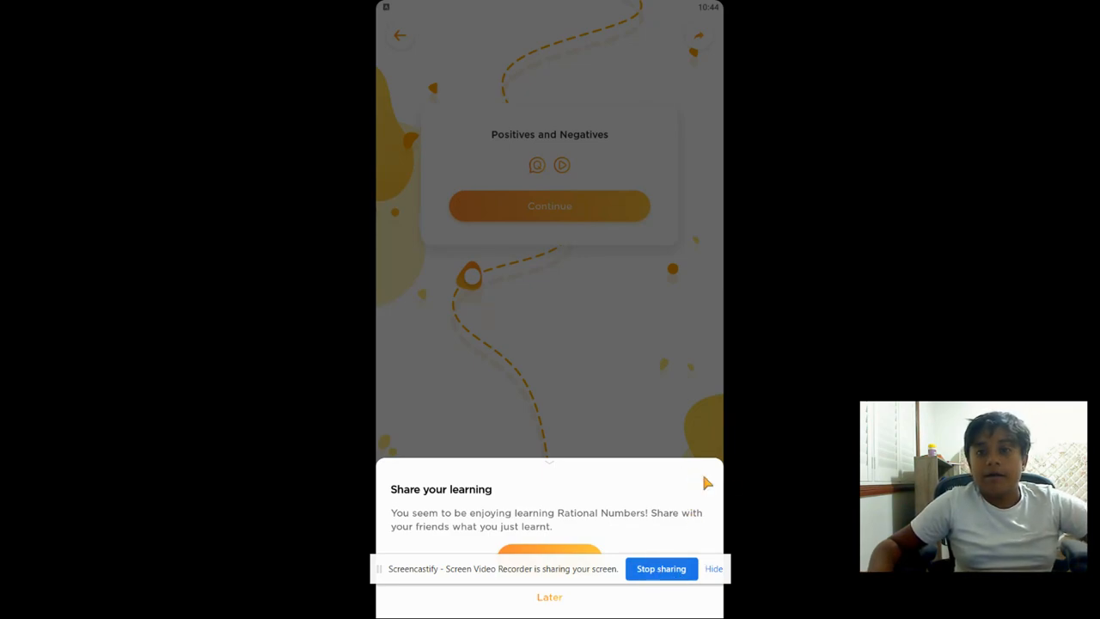
pyautogui.moveTo(593, 495)
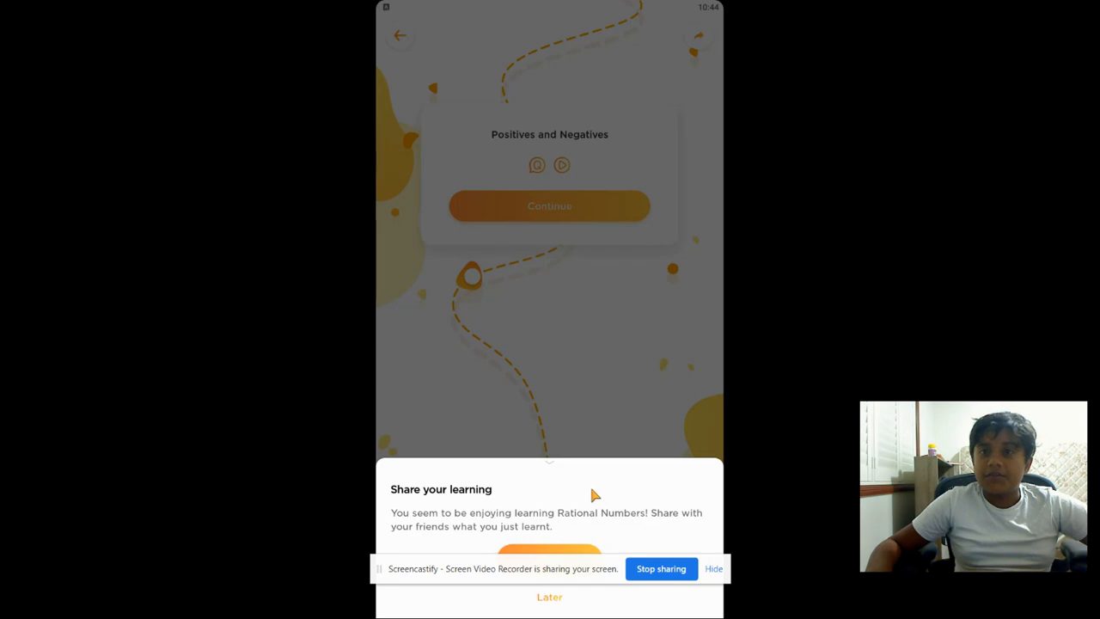